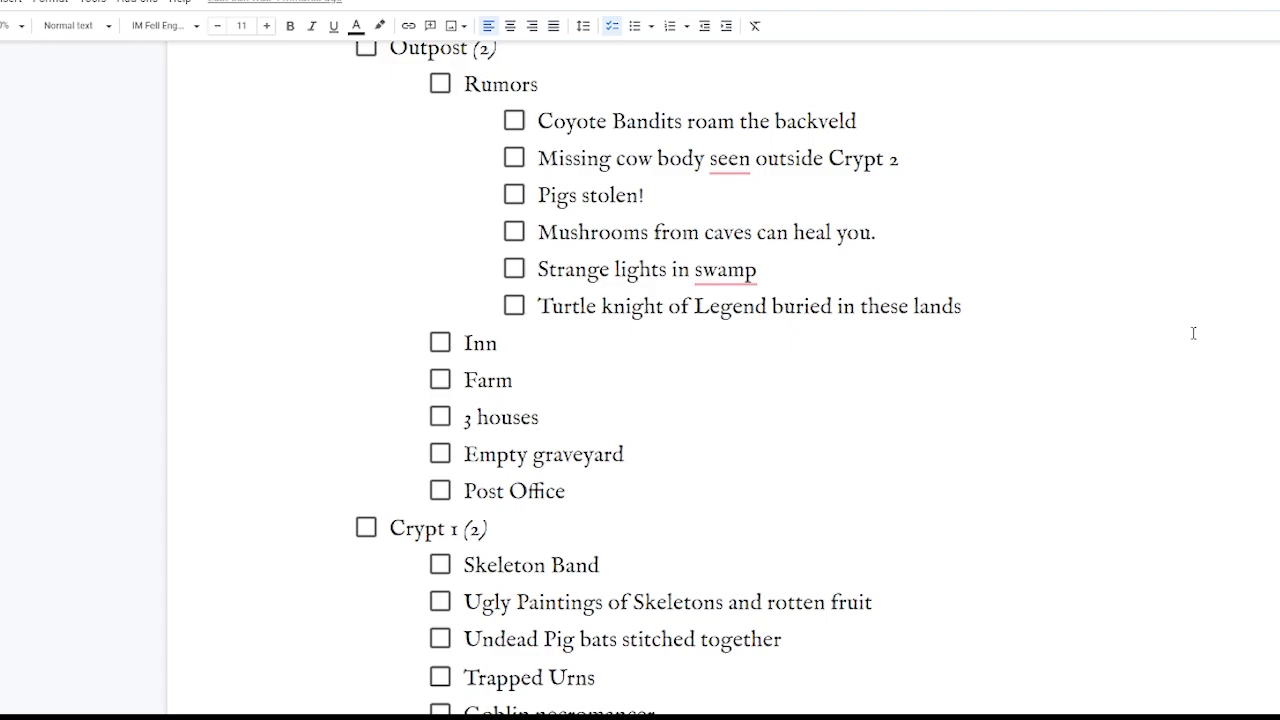
Step: Scroll through the manuscript's resolved suggestion threads to review the accepted edits
scroll("down", 3)
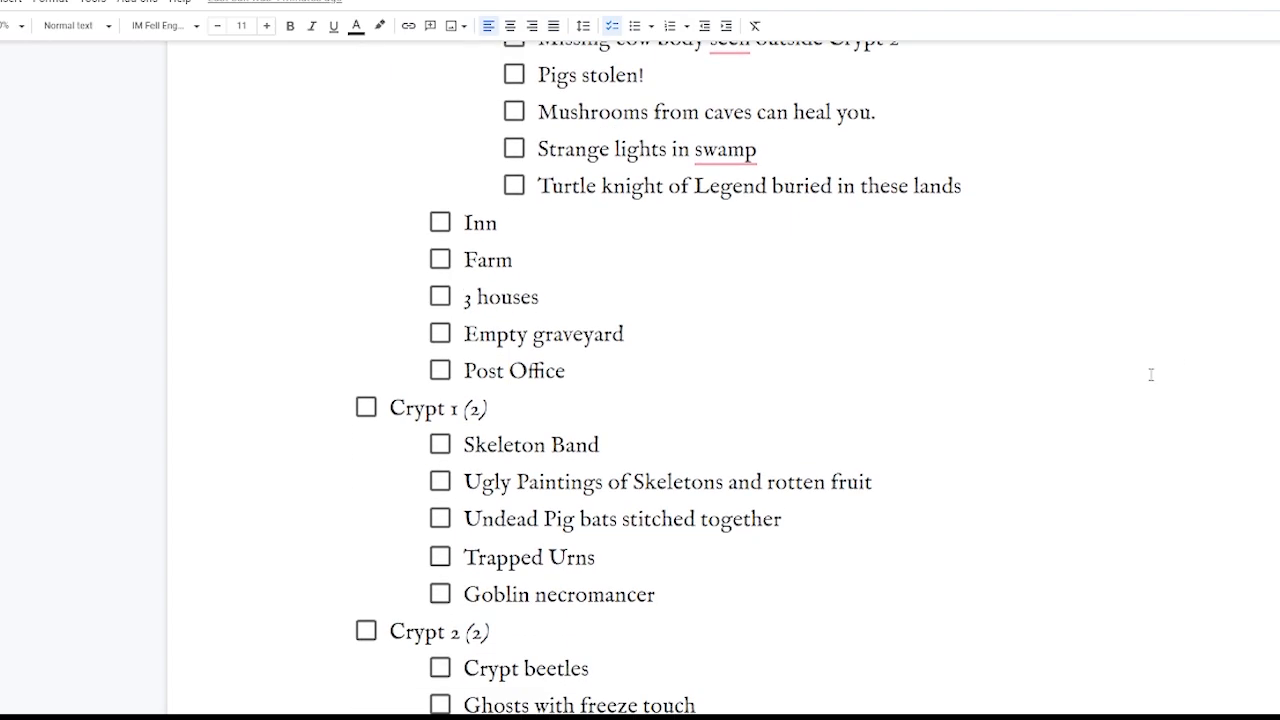
scroll("down", 3)
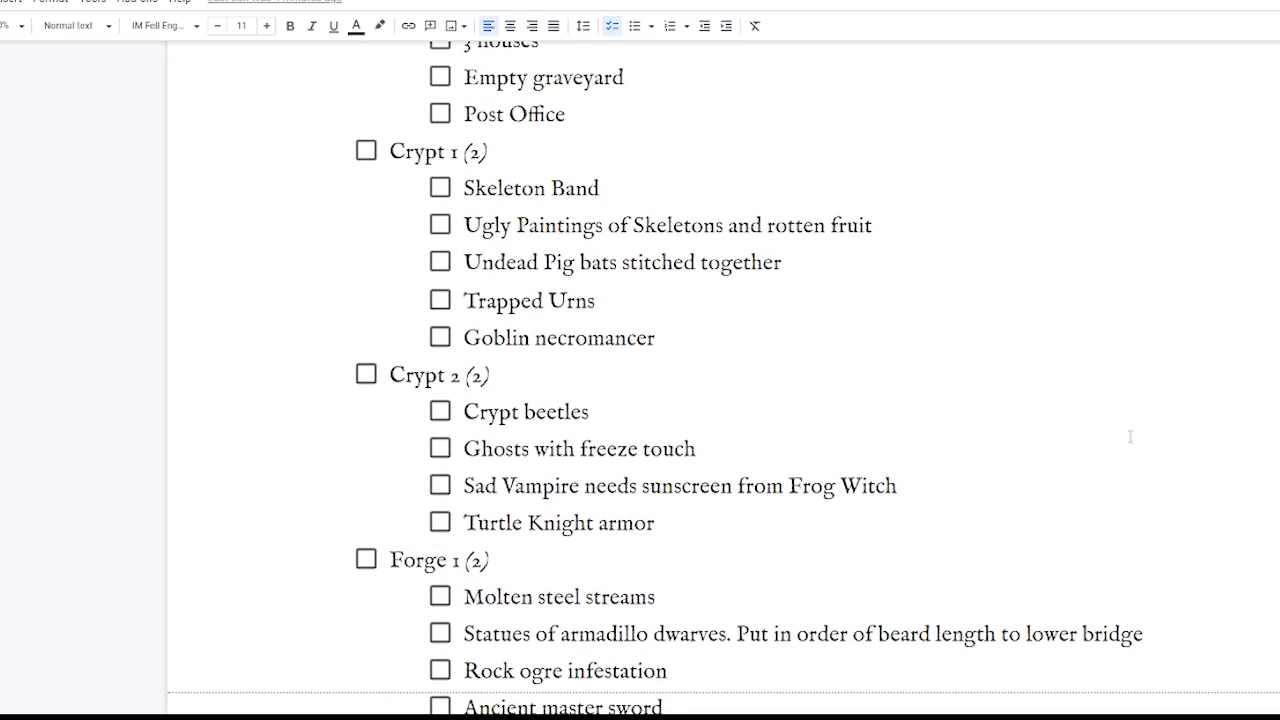
left_click(464, 596)
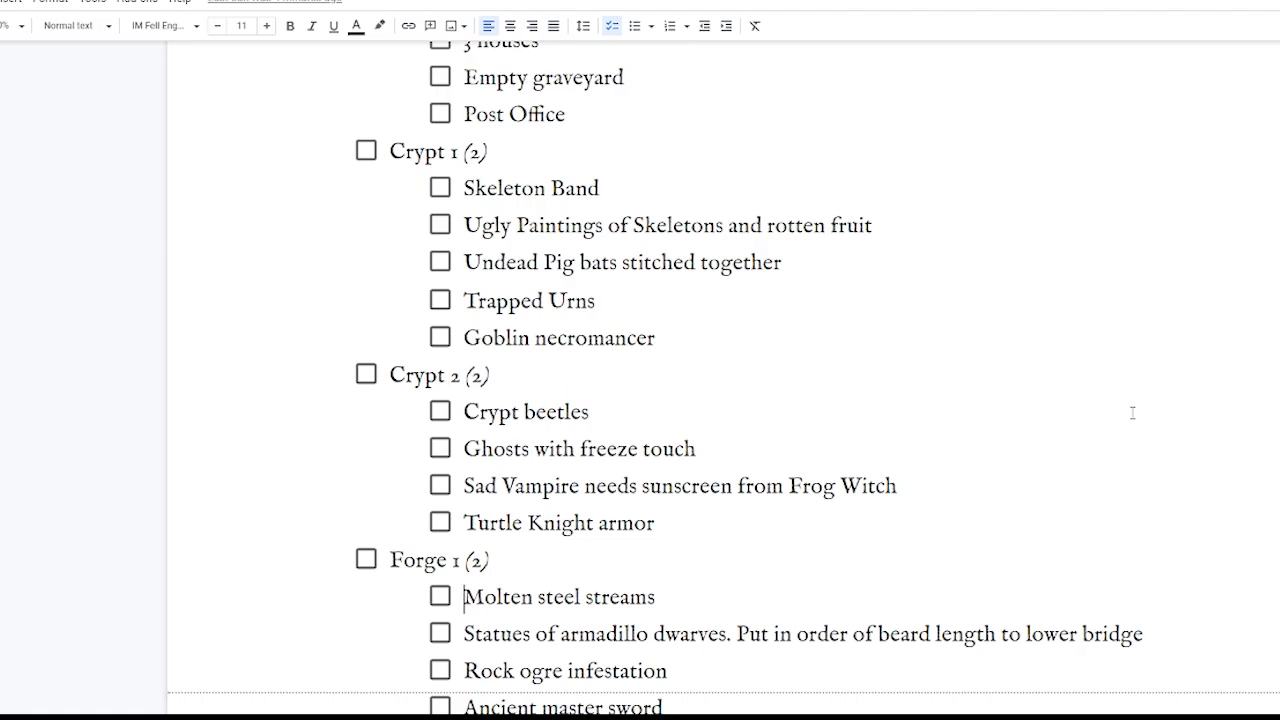
scroll("down", 3)
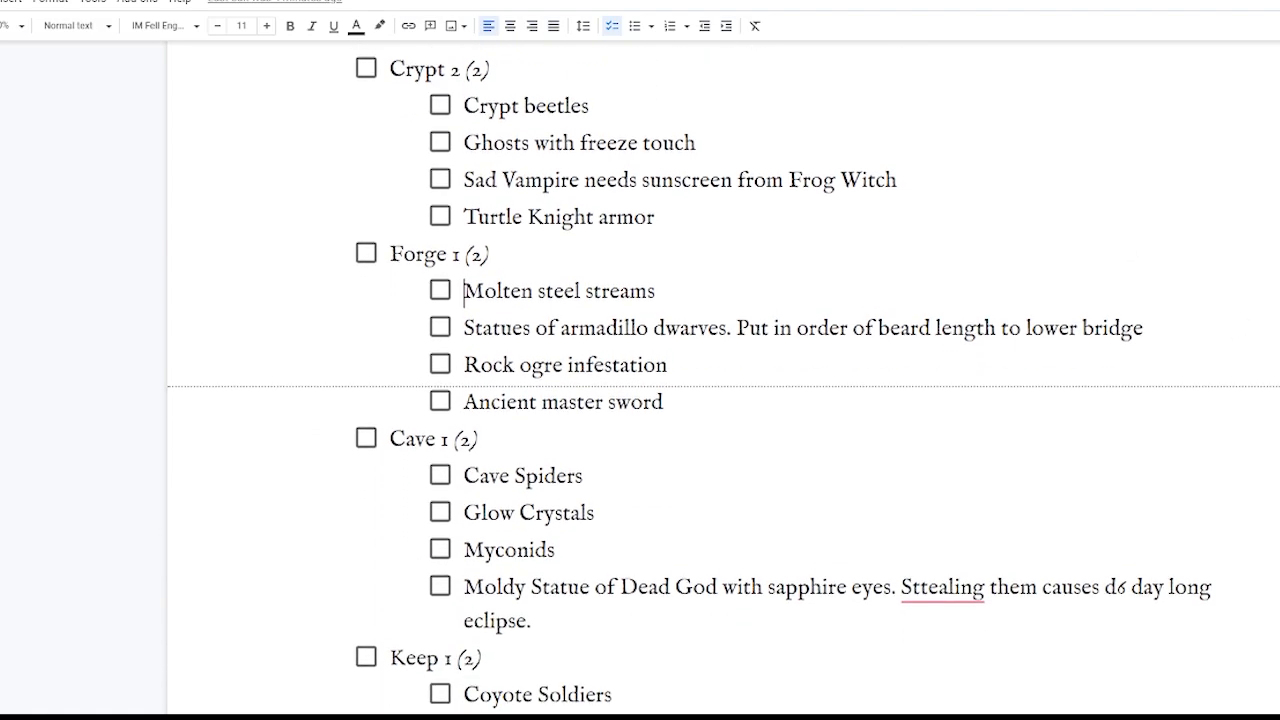
scroll("down", 3)
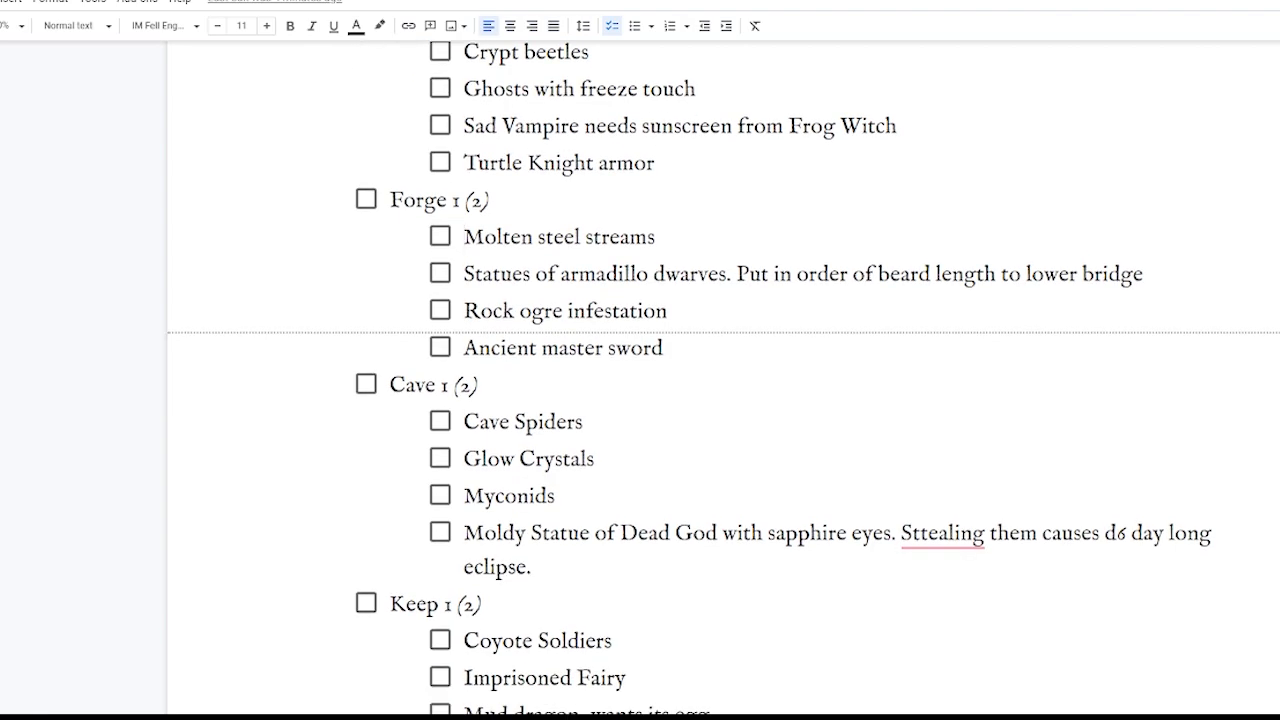
scroll("down", 3)
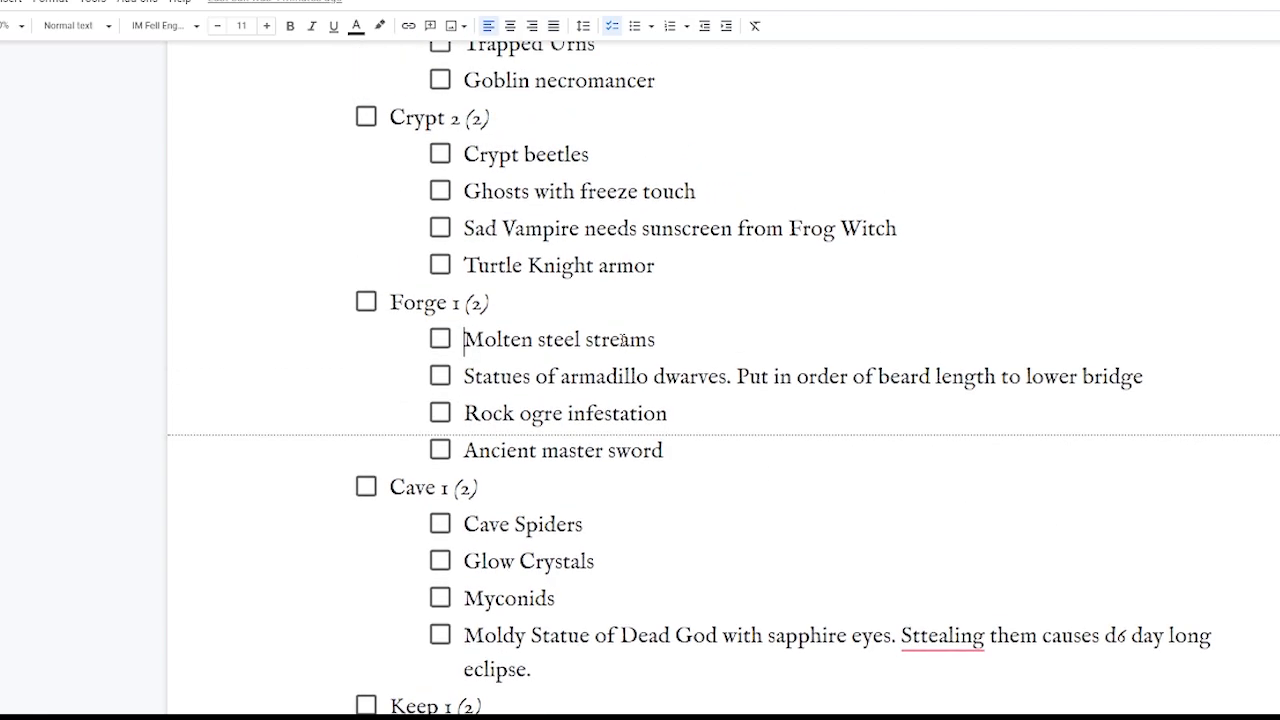
scroll("up", 3)
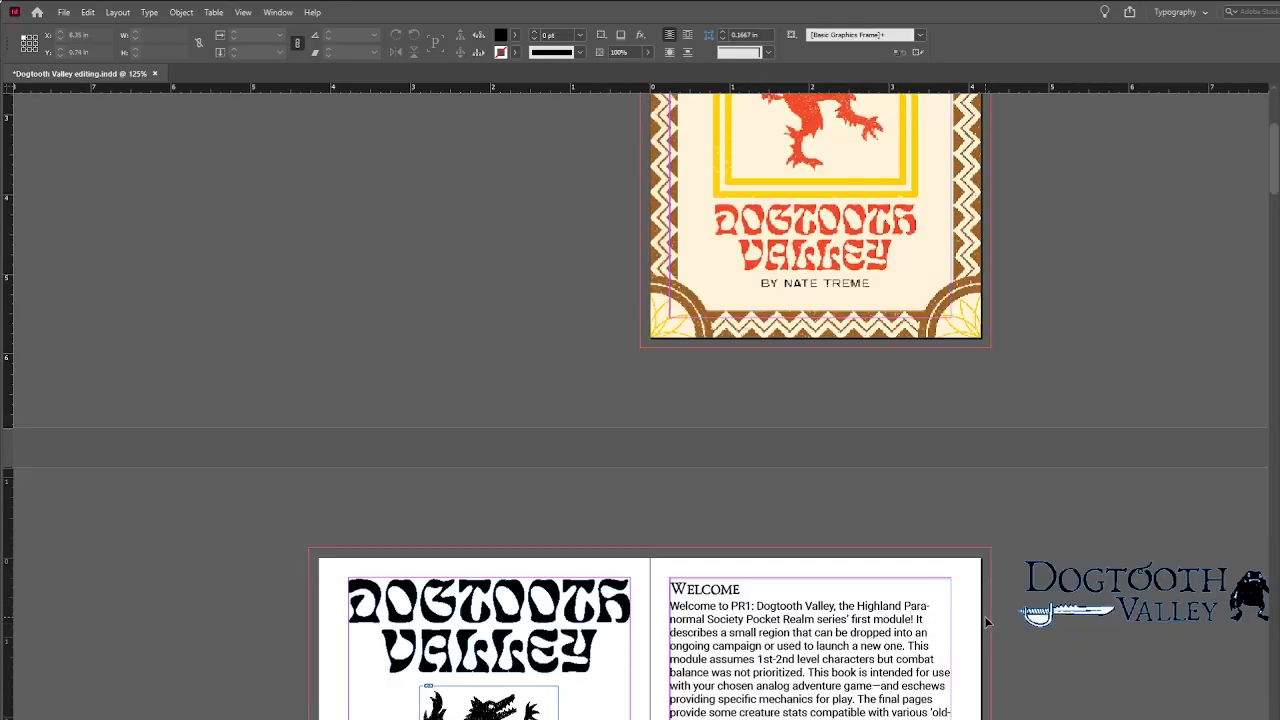
scroll("down", 3)
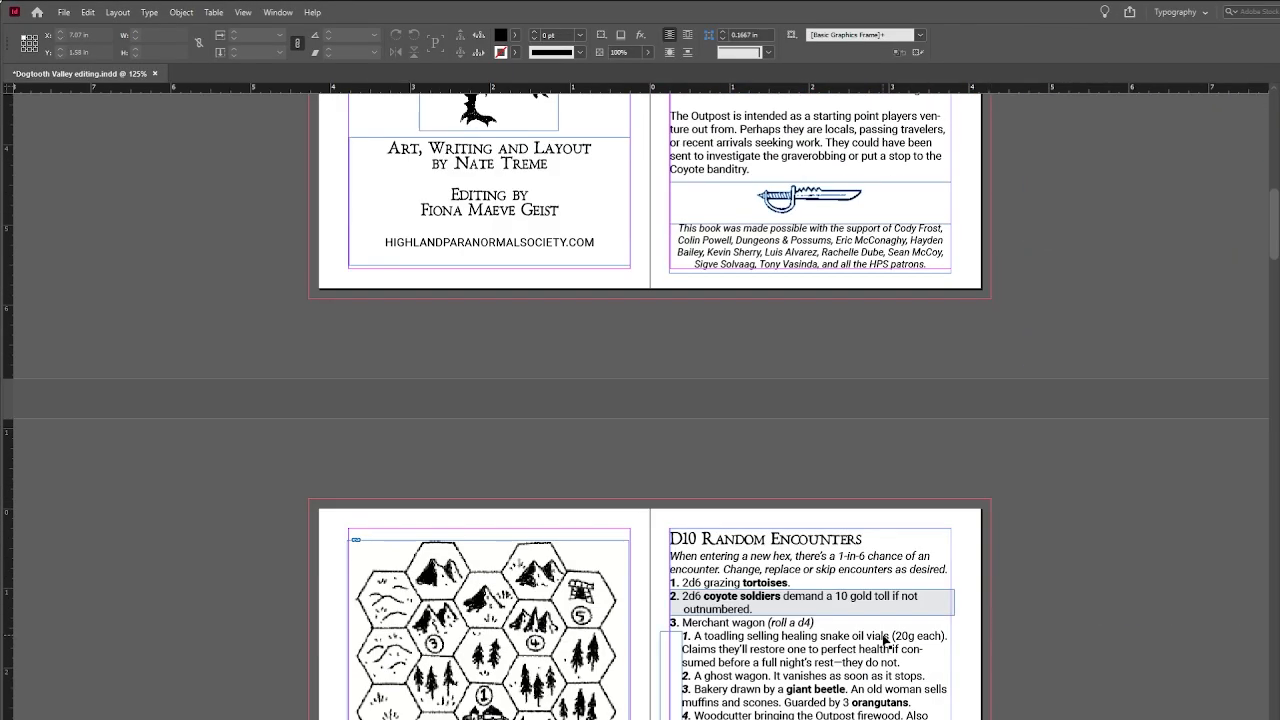
scroll("down", 3)
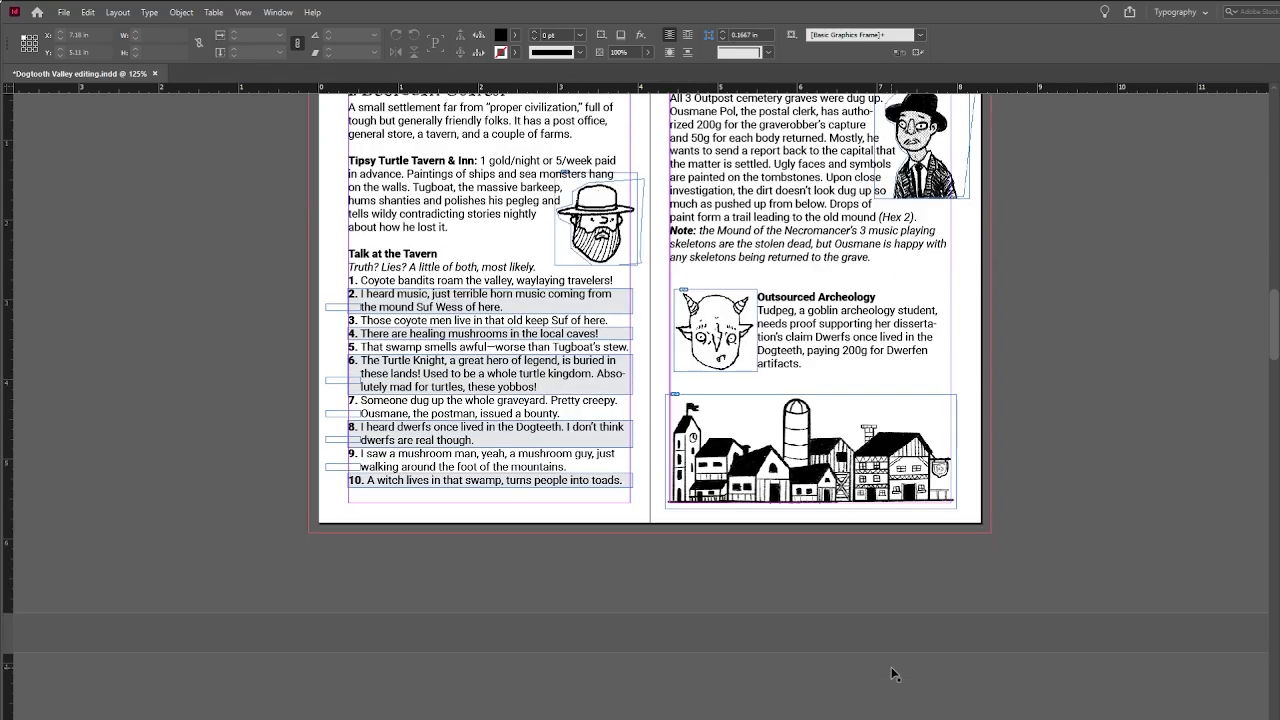
scroll("down", 3)
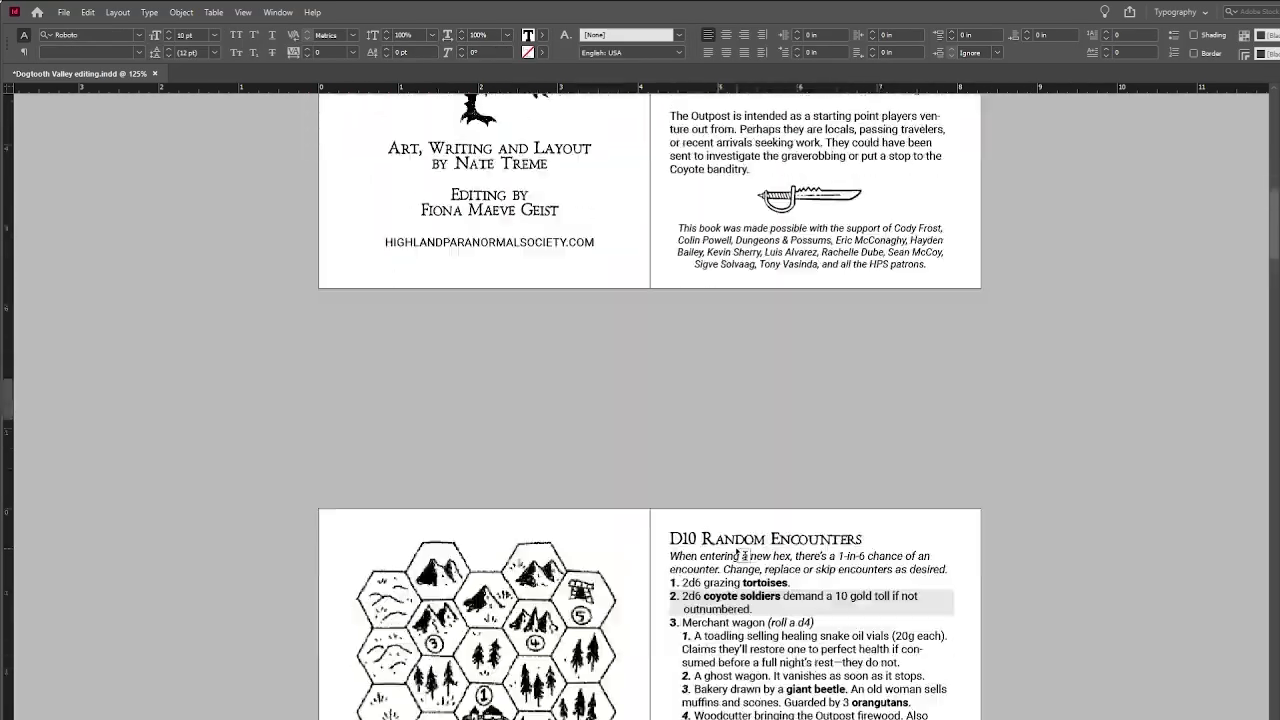
scroll("down", 3)
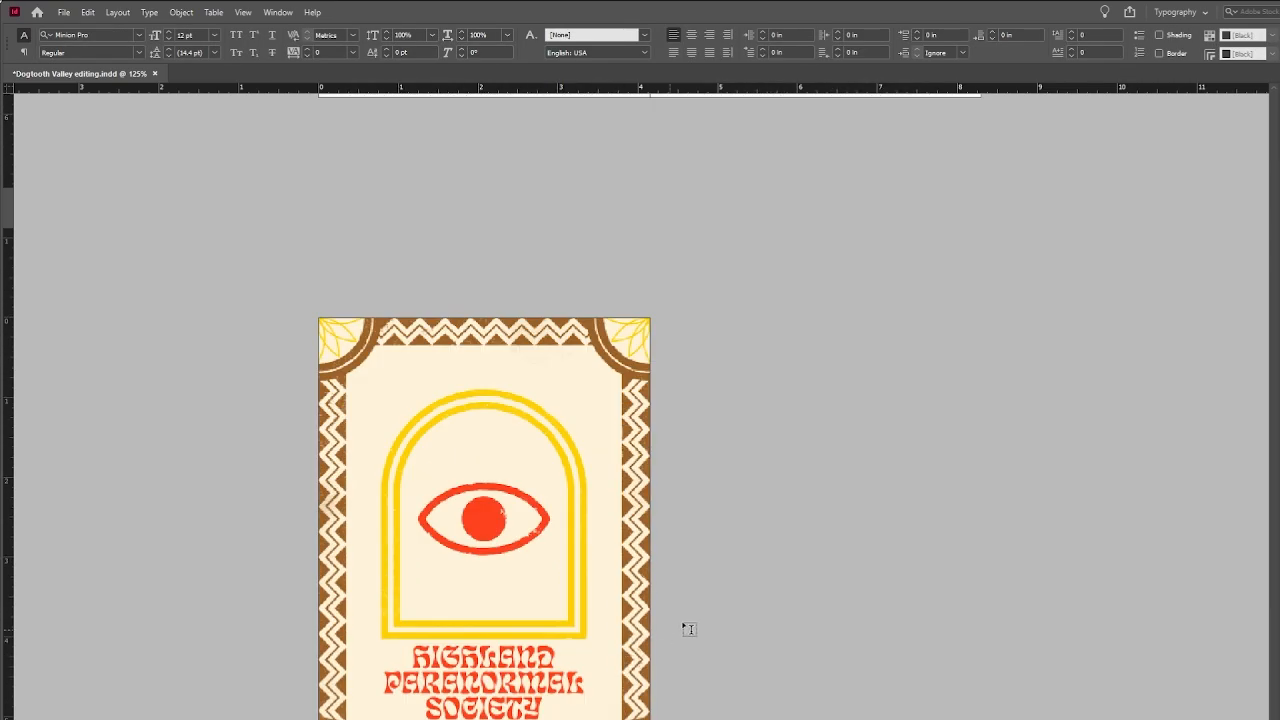
scroll("down", 3)
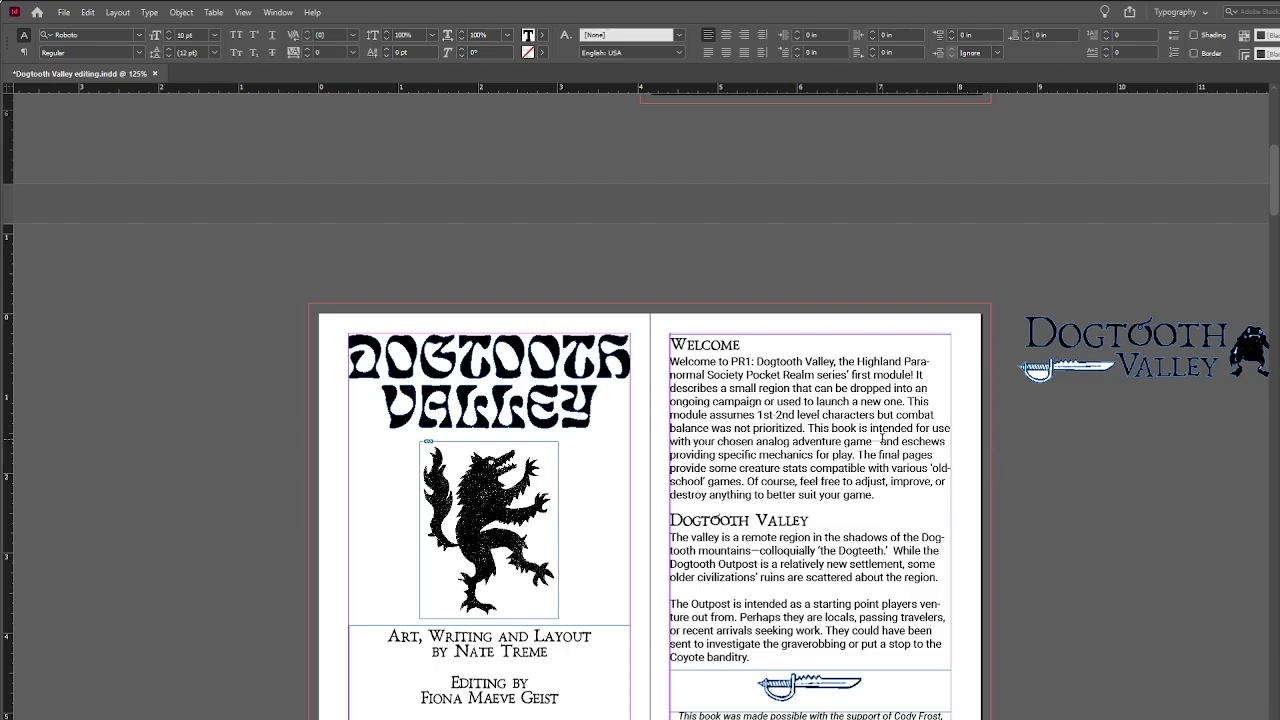
scroll("down", 3)
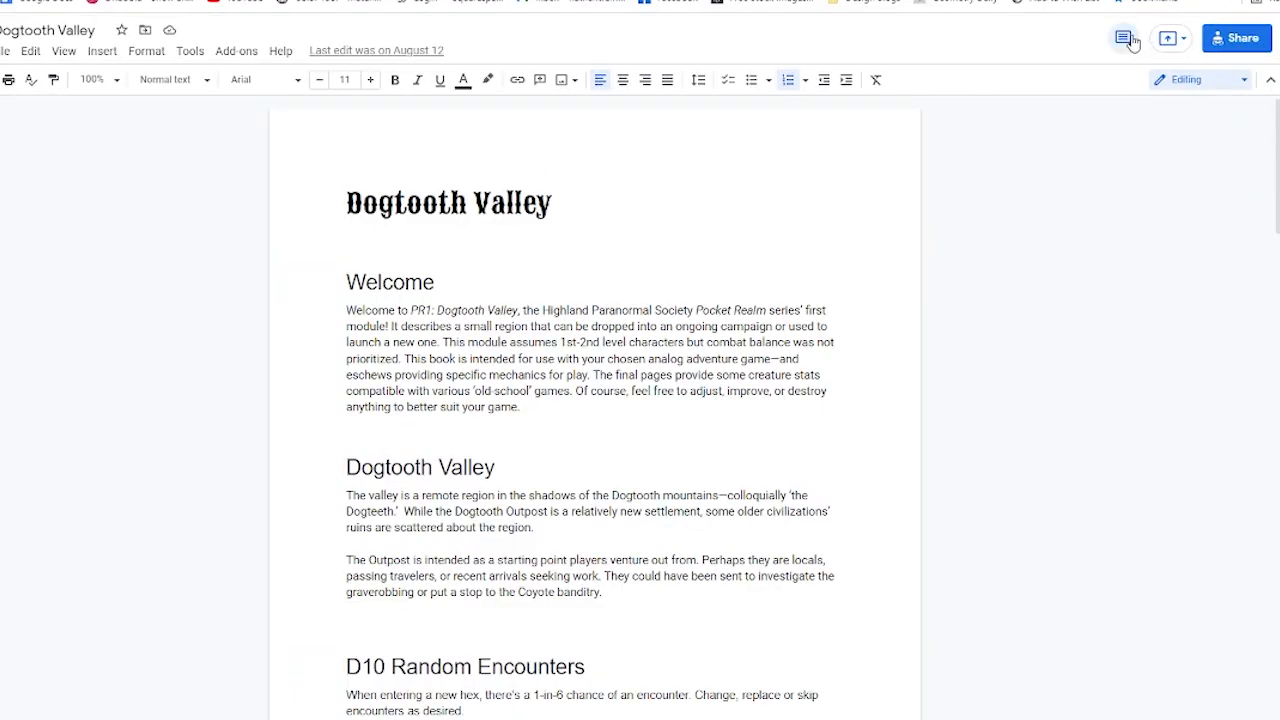
Step: Close the Comments panel and scroll the document down to The Fungal Caverns section
left_click(1124, 38)
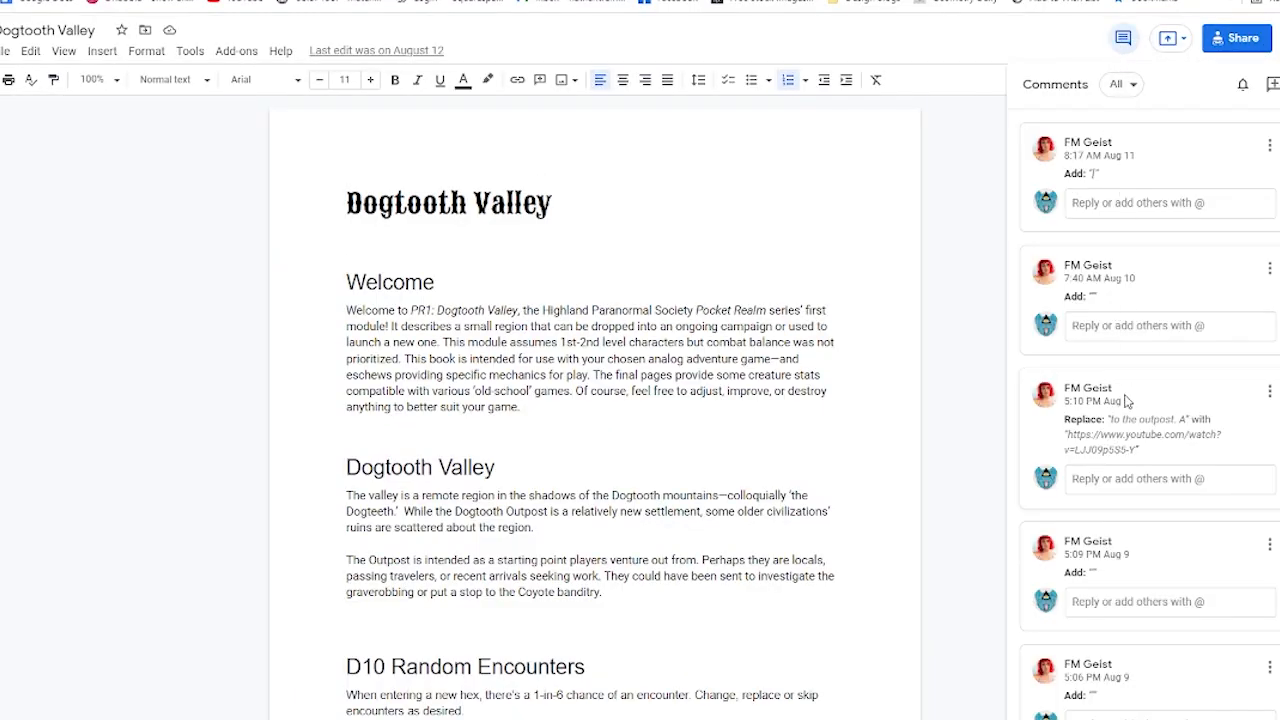
scroll("down", 3)
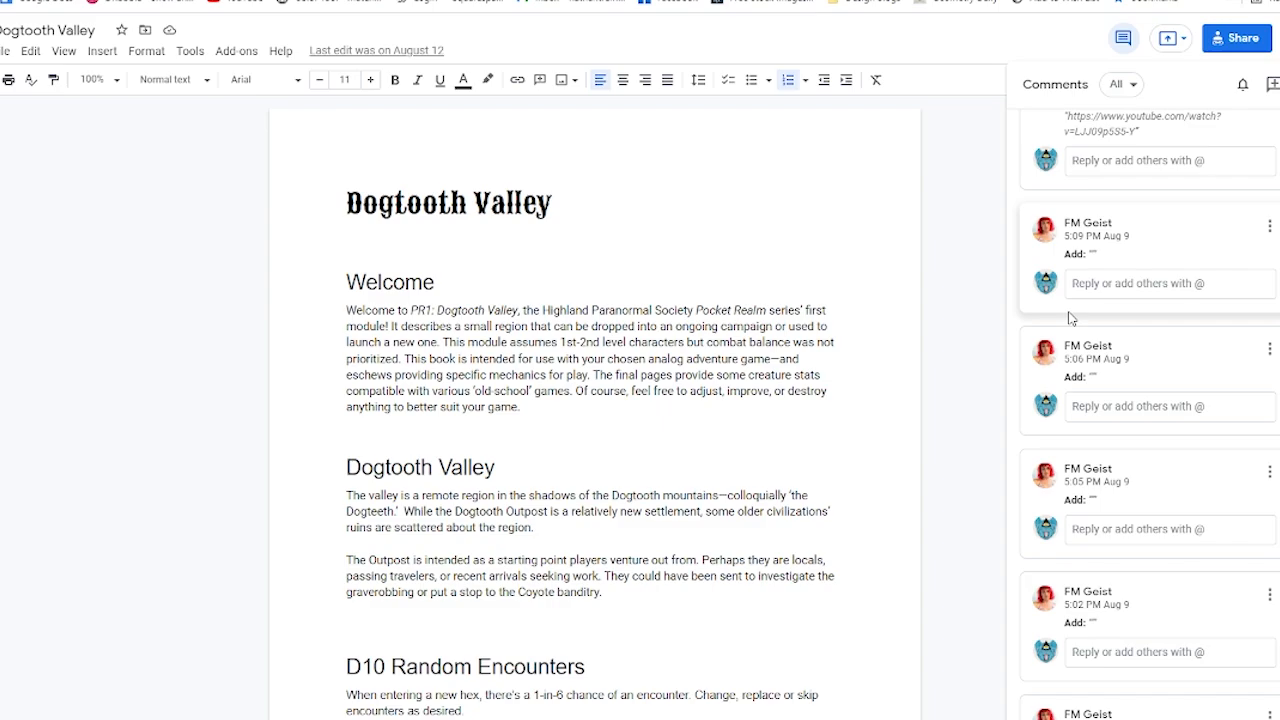
scroll("down", 3)
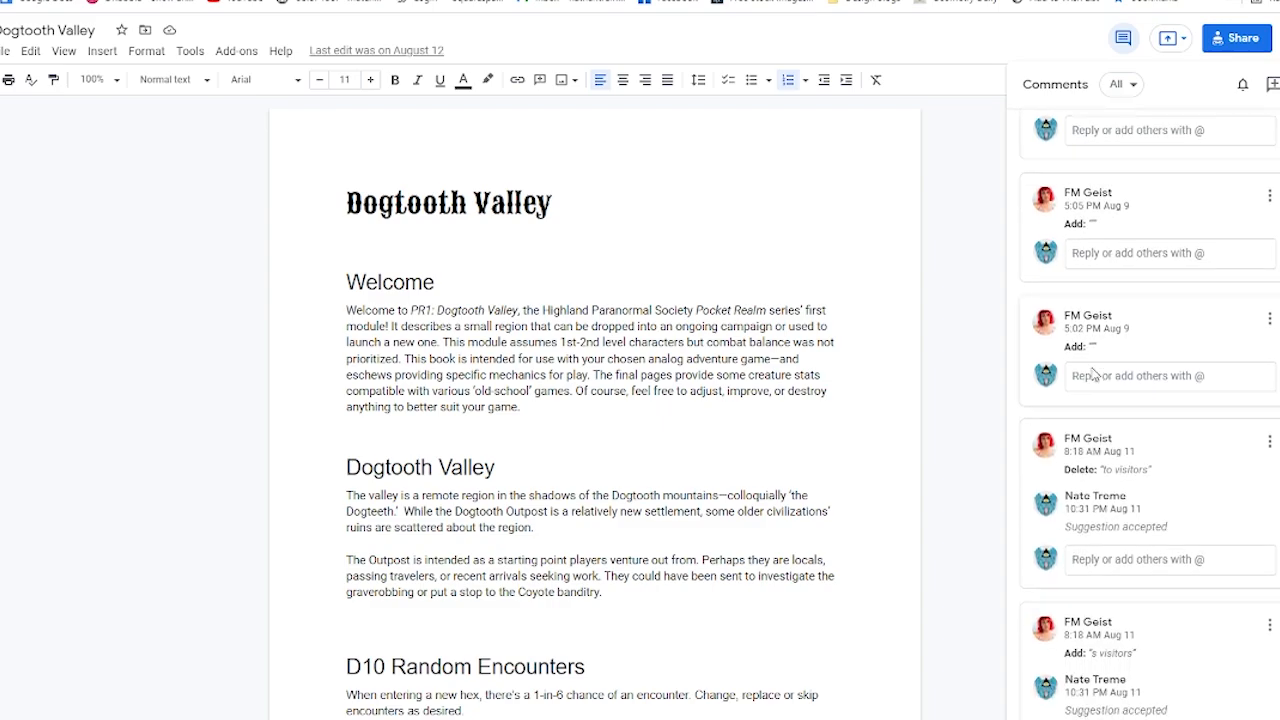
scroll("down", 3)
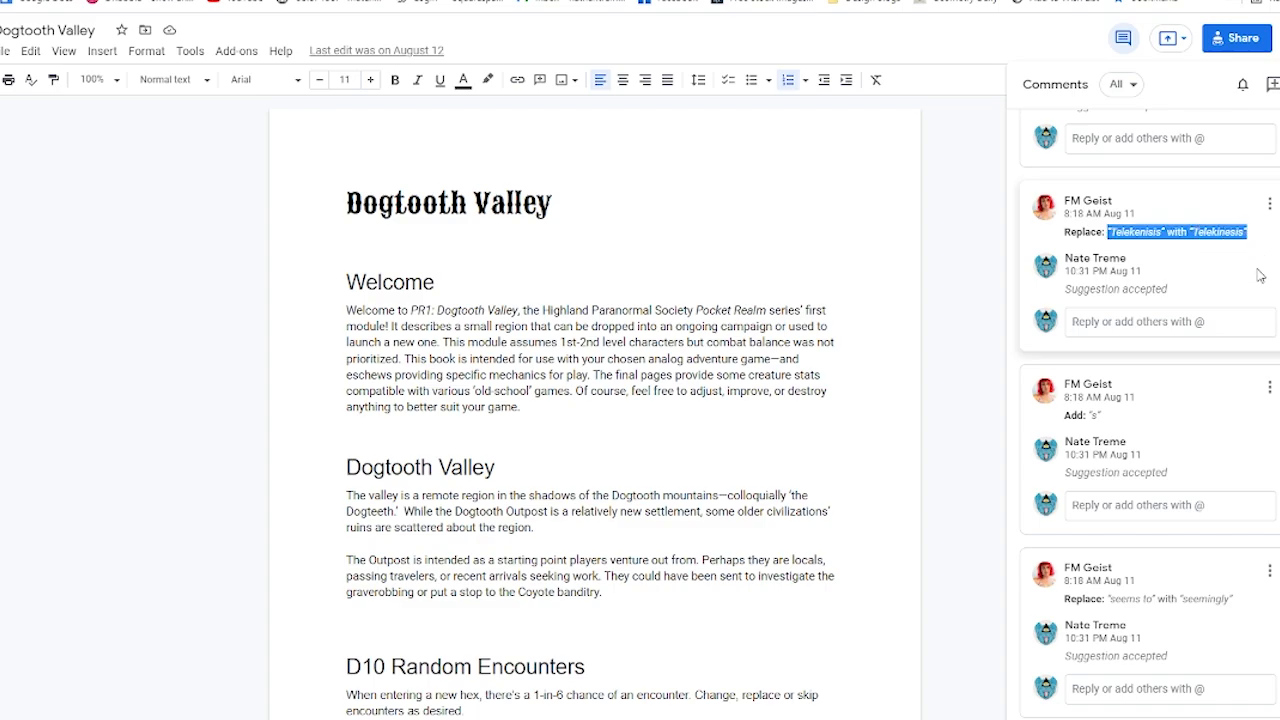
scroll("down", 3)
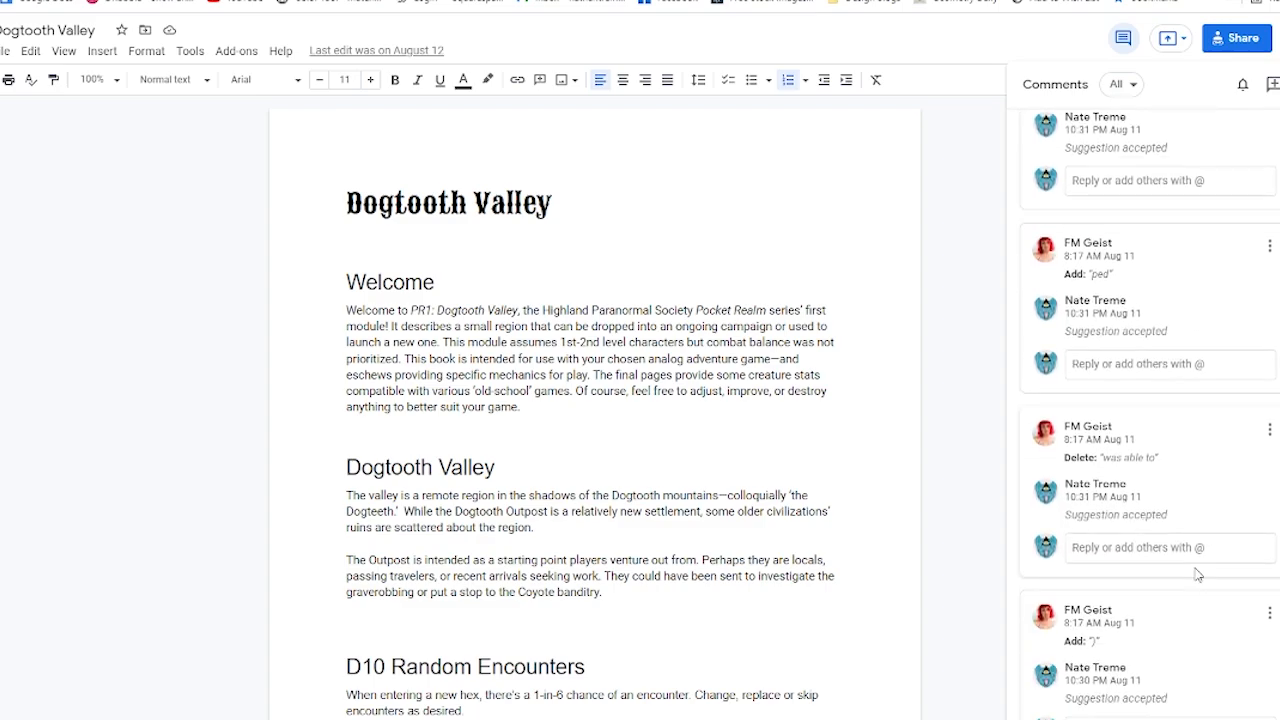
scroll("down", 3)
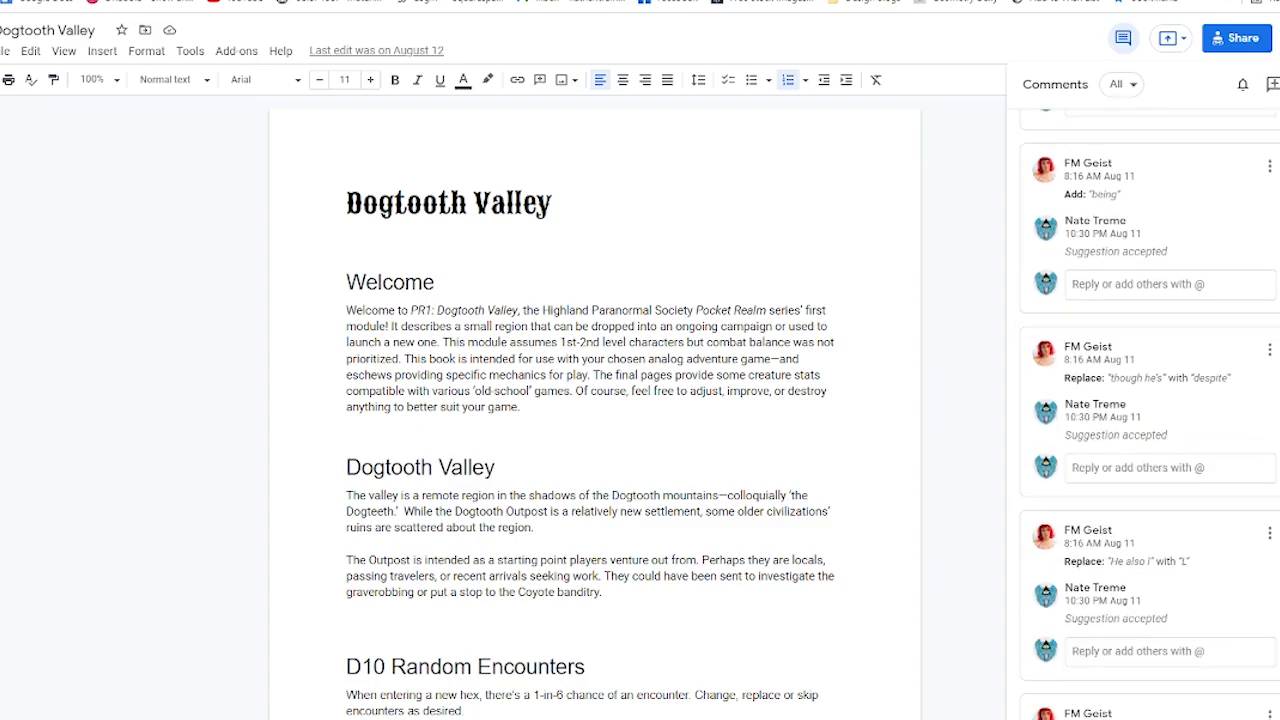
scroll("down", 3)
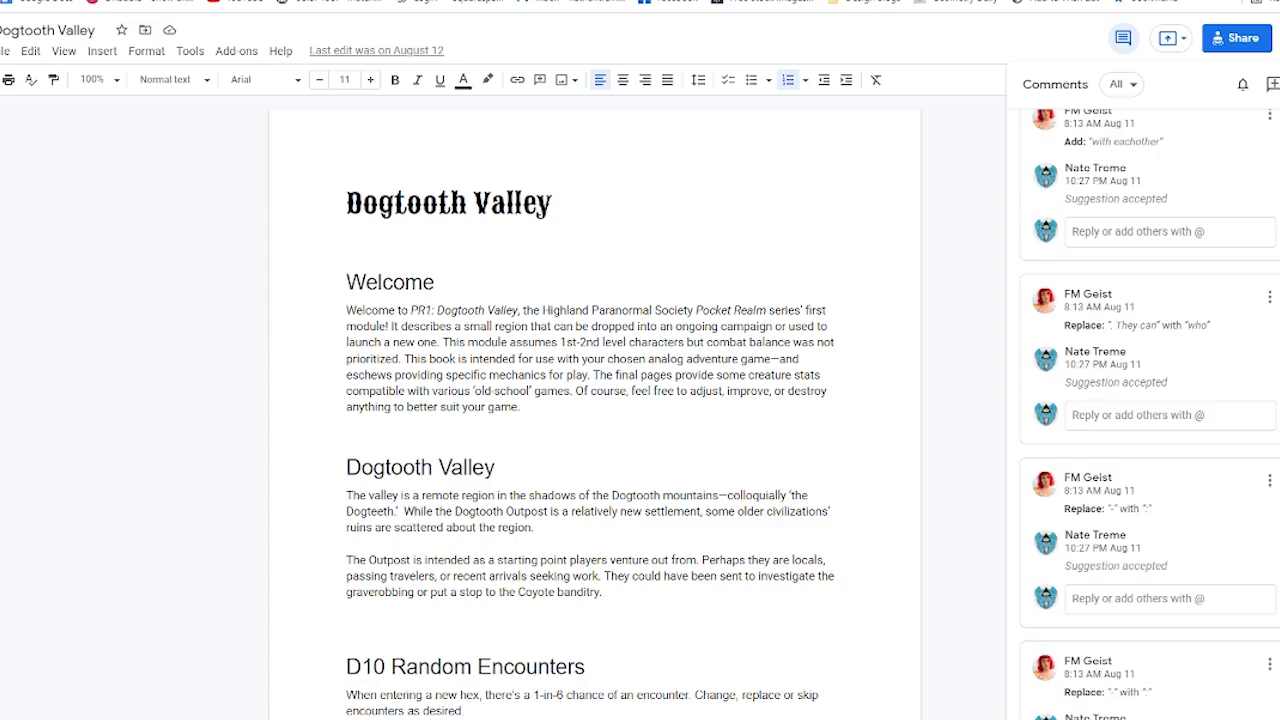
scroll("down", 3)
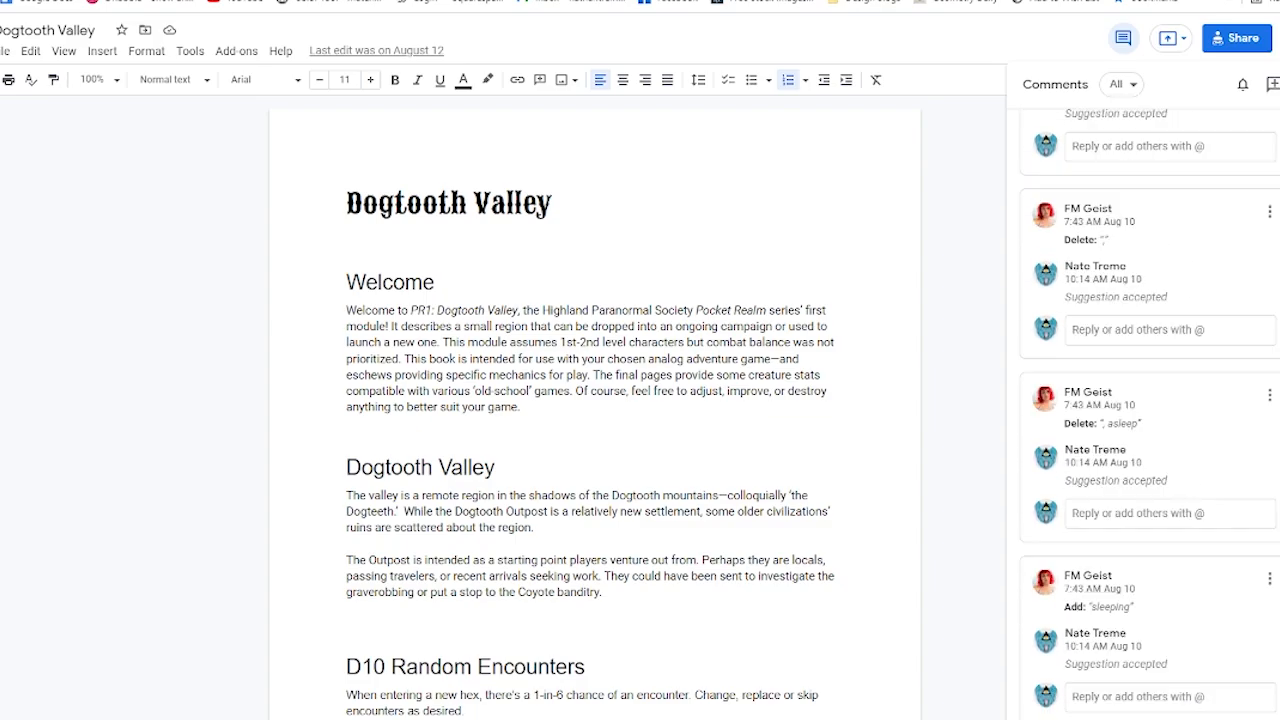
scroll("down", 3)
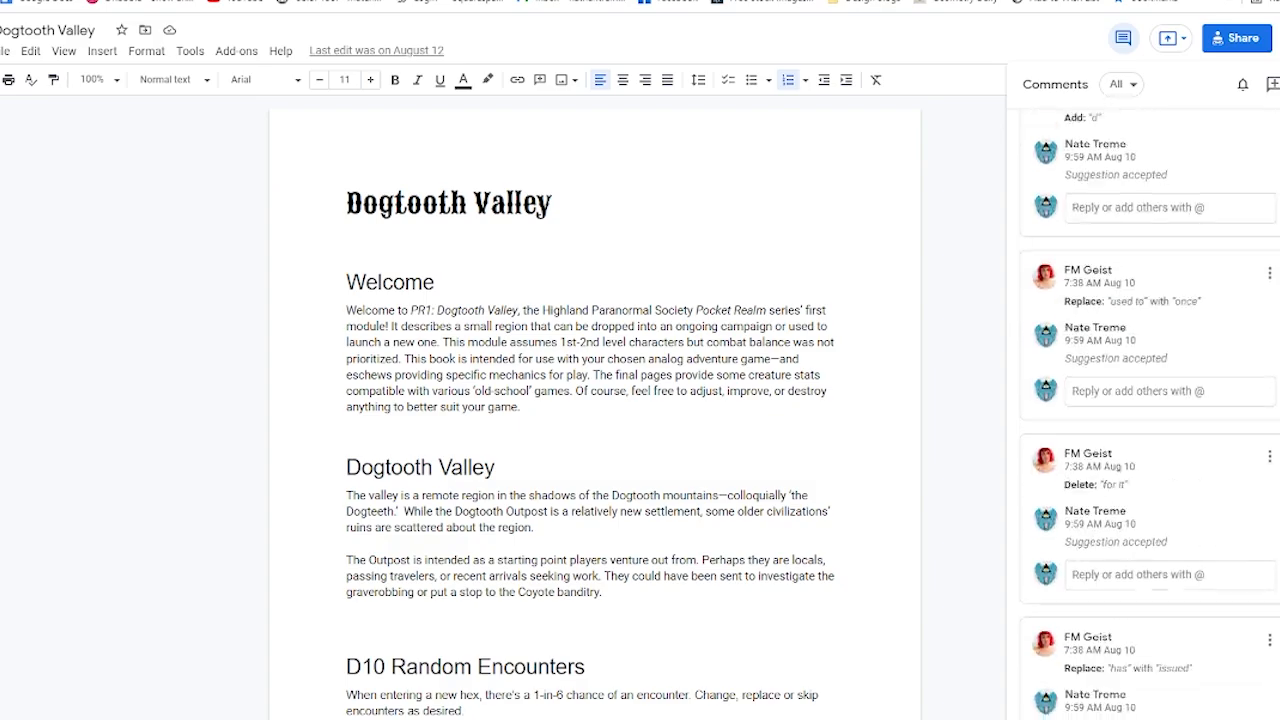
scroll("down", 3)
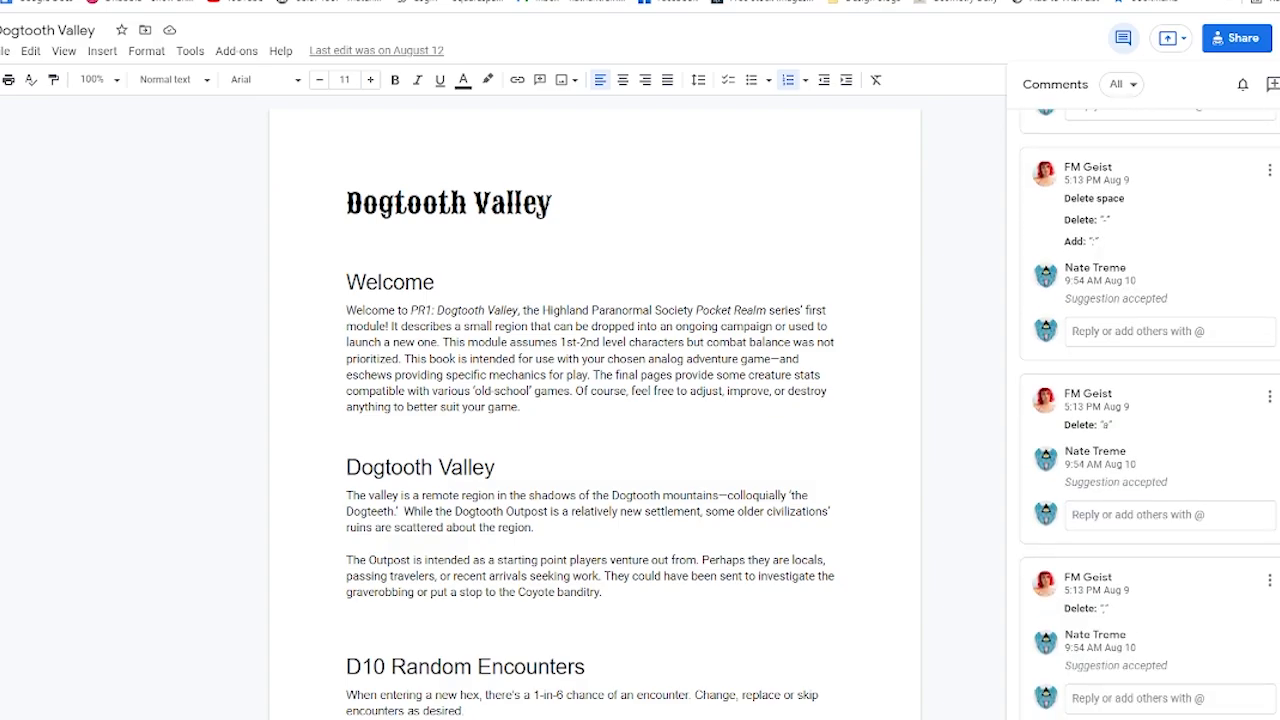
scroll("down", 3)
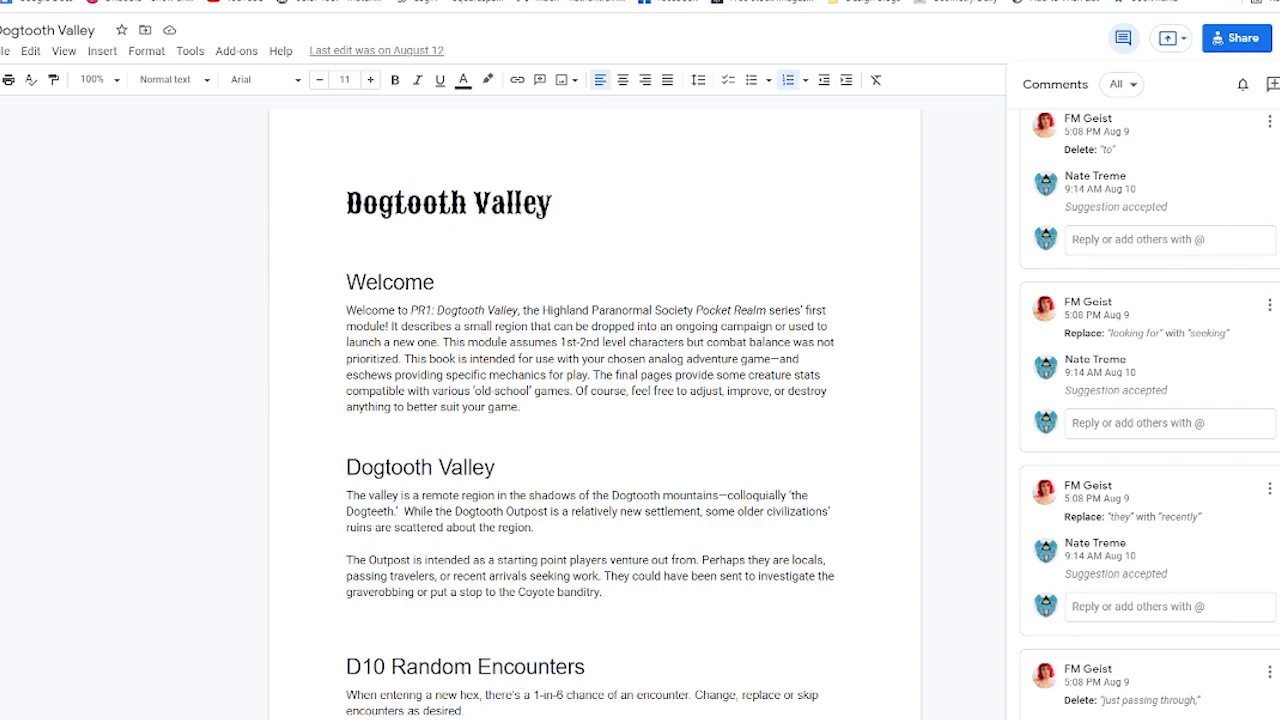
scroll("down", 3)
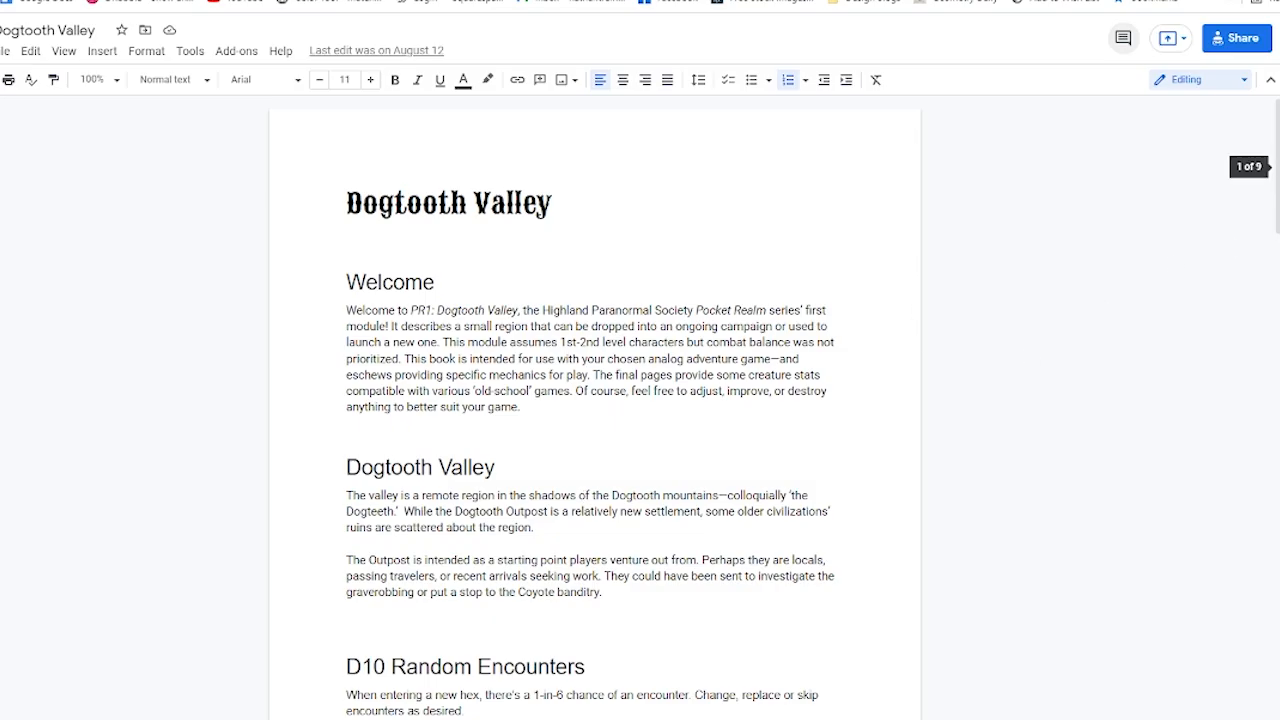
scroll("down", 3)
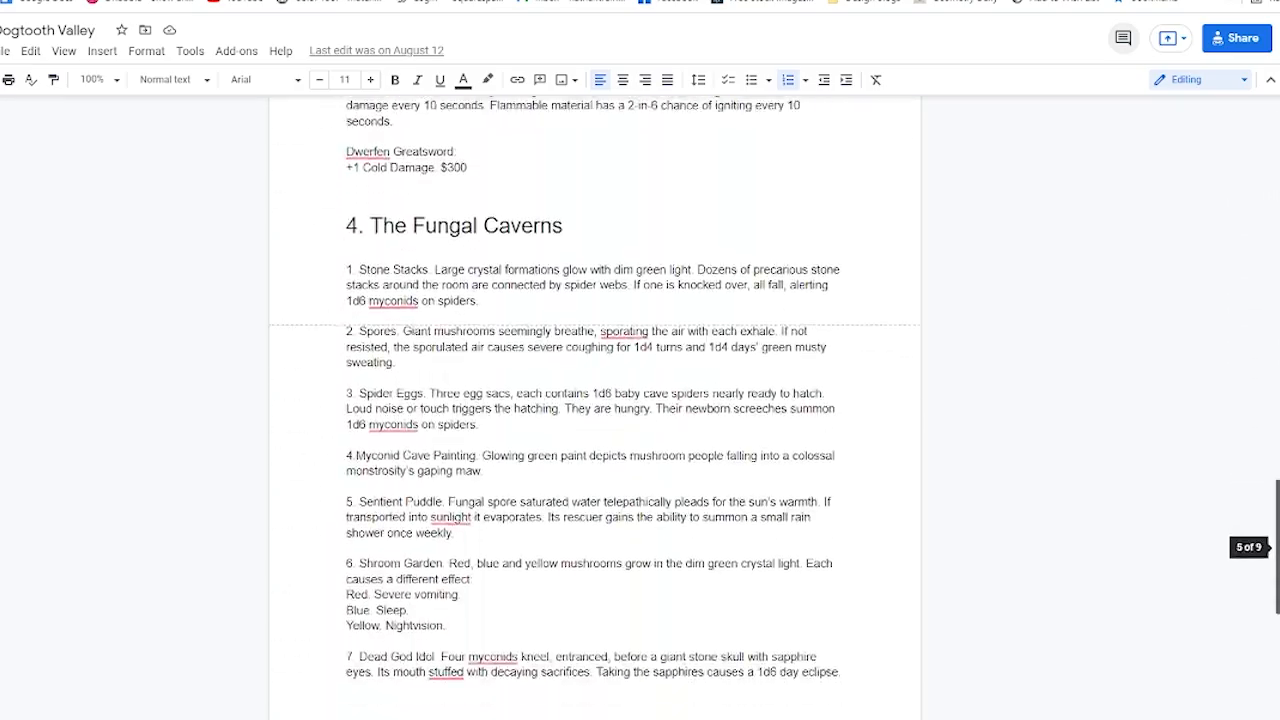
scroll("down", 3)
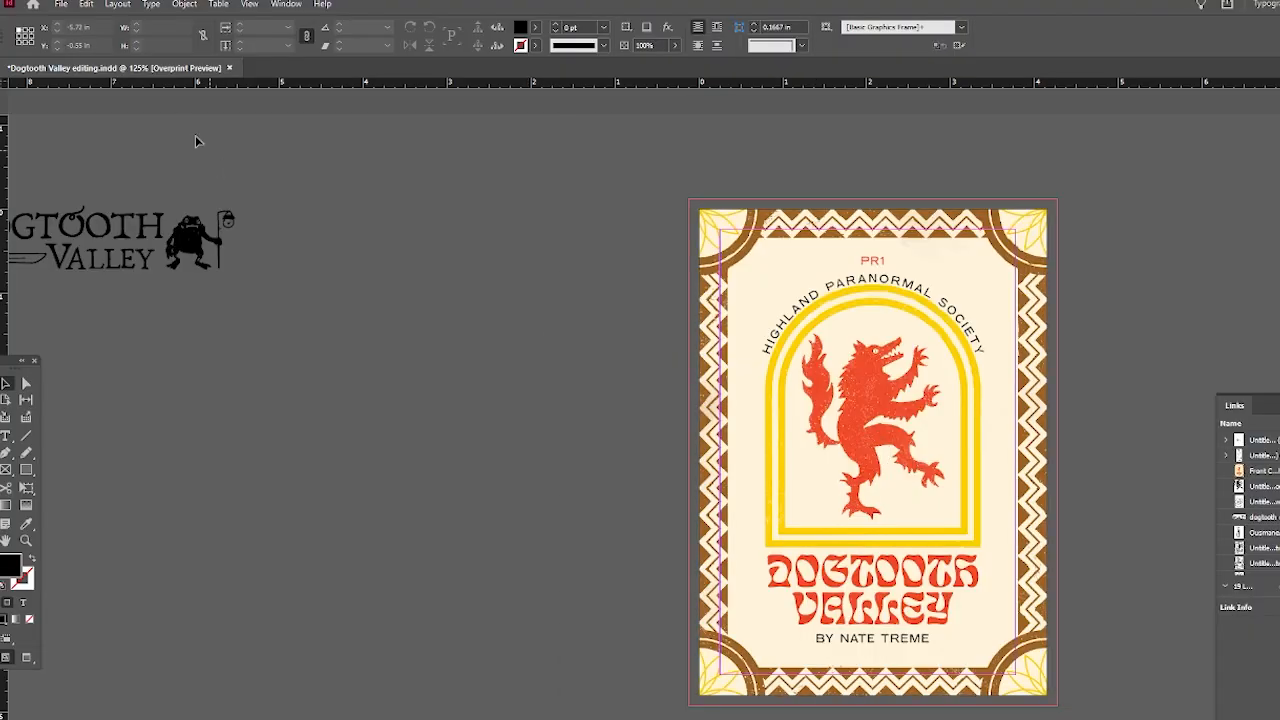
Step: View the zine's Document Setup: 24 pages at 4.13 × 5.8 in with bleed settings
left_click(60, 4)
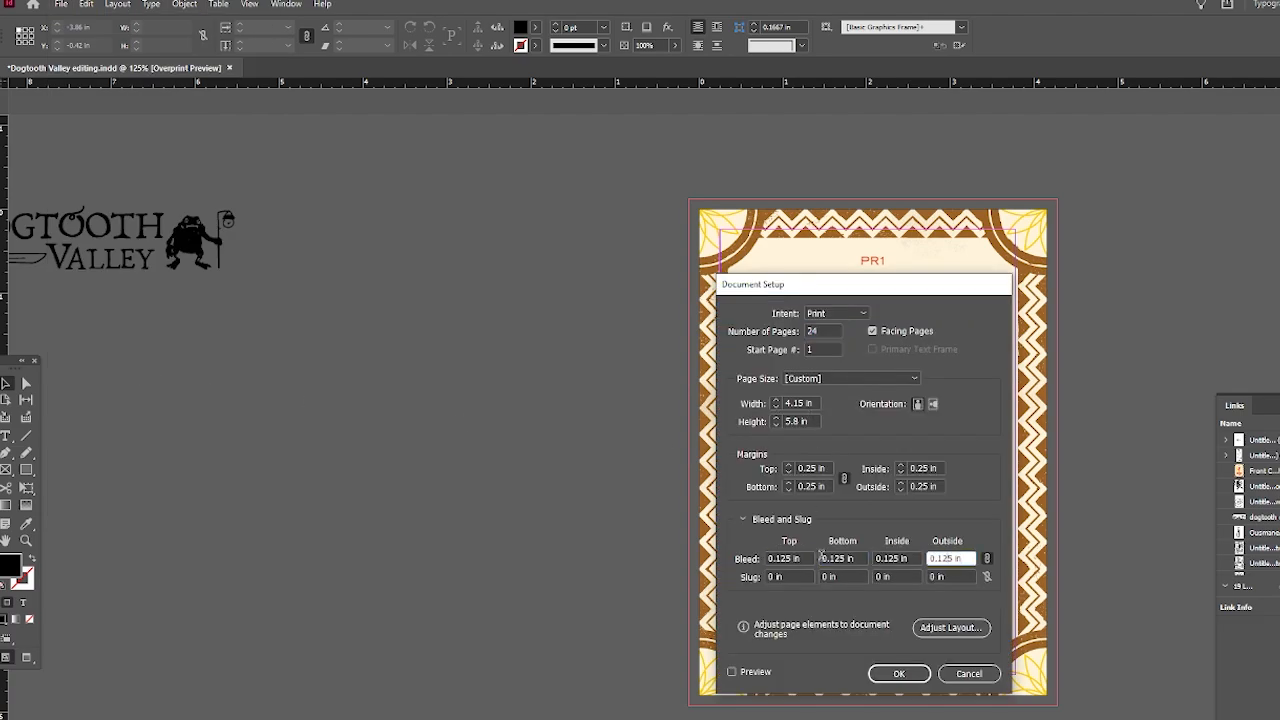
left_click(896, 672)
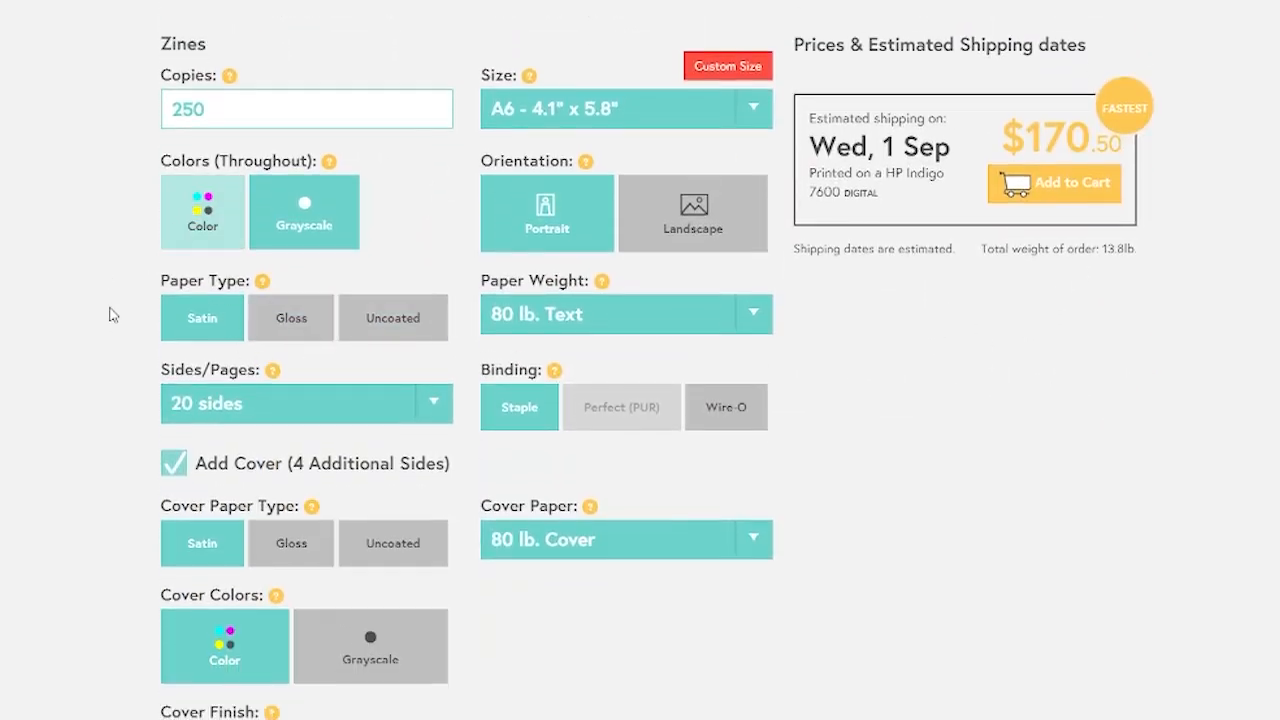
scroll("down", 3)
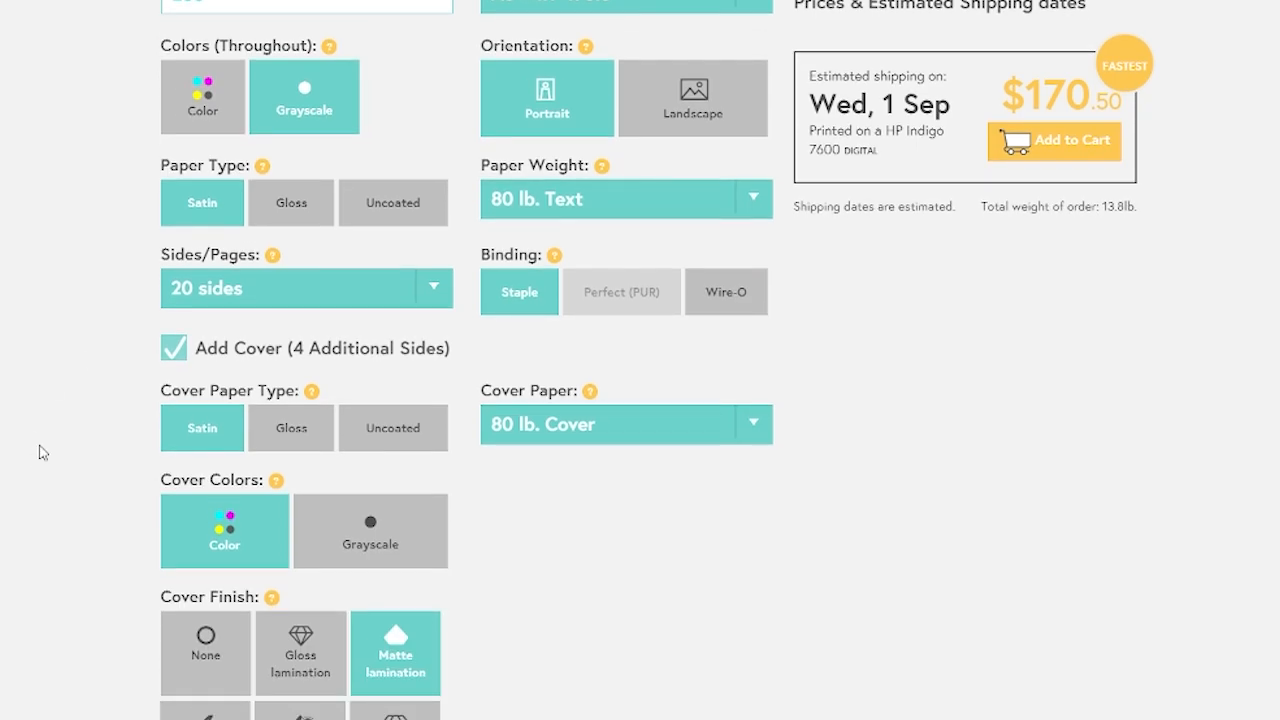
mouse_move(606, 564)
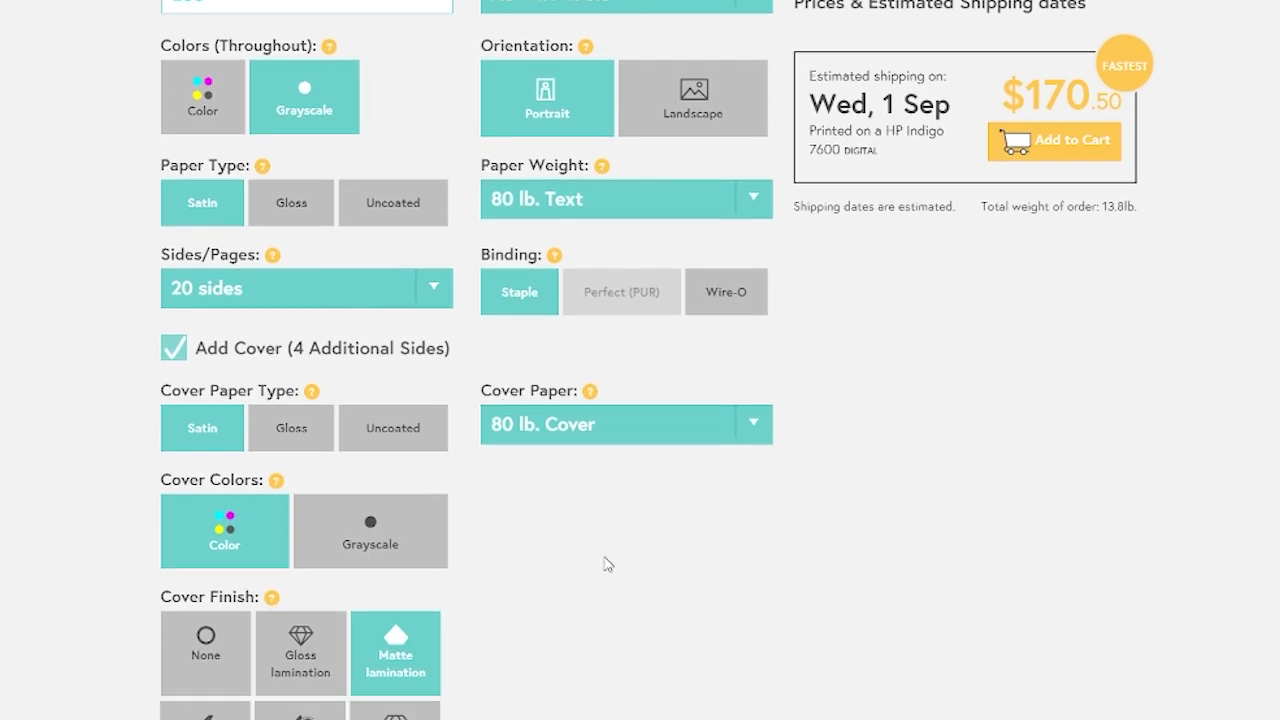
scroll("down", 3)
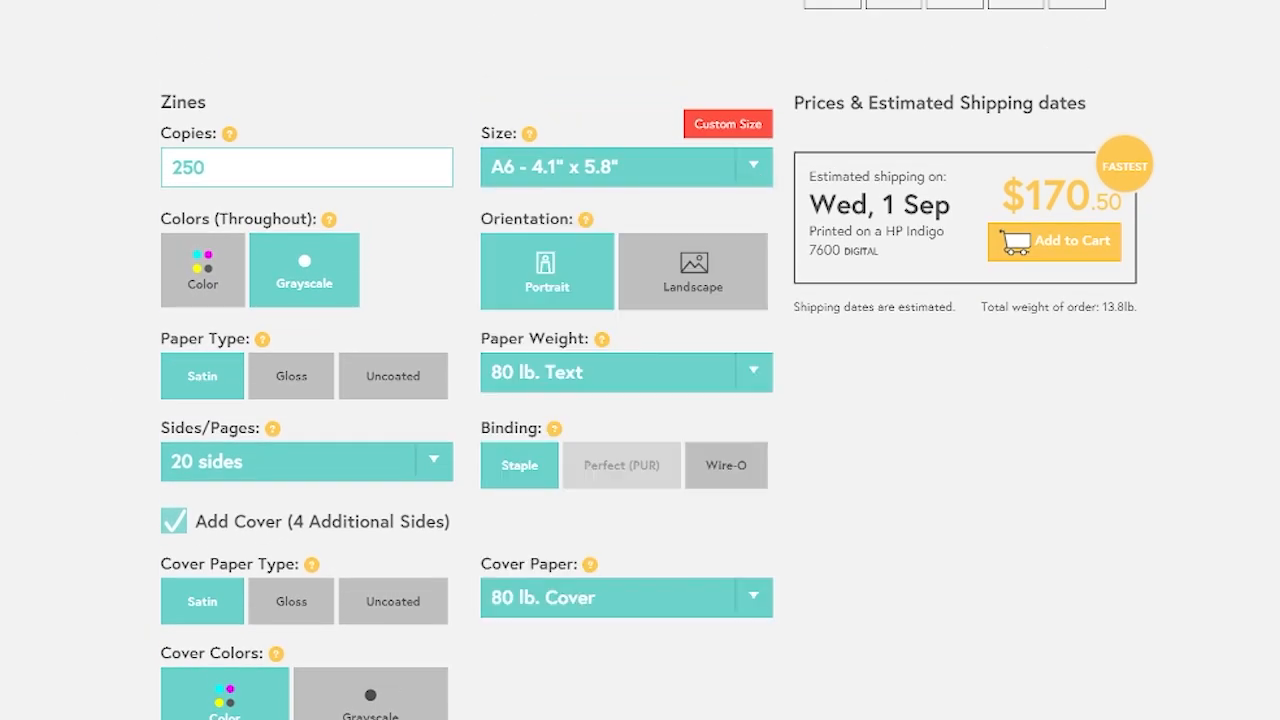